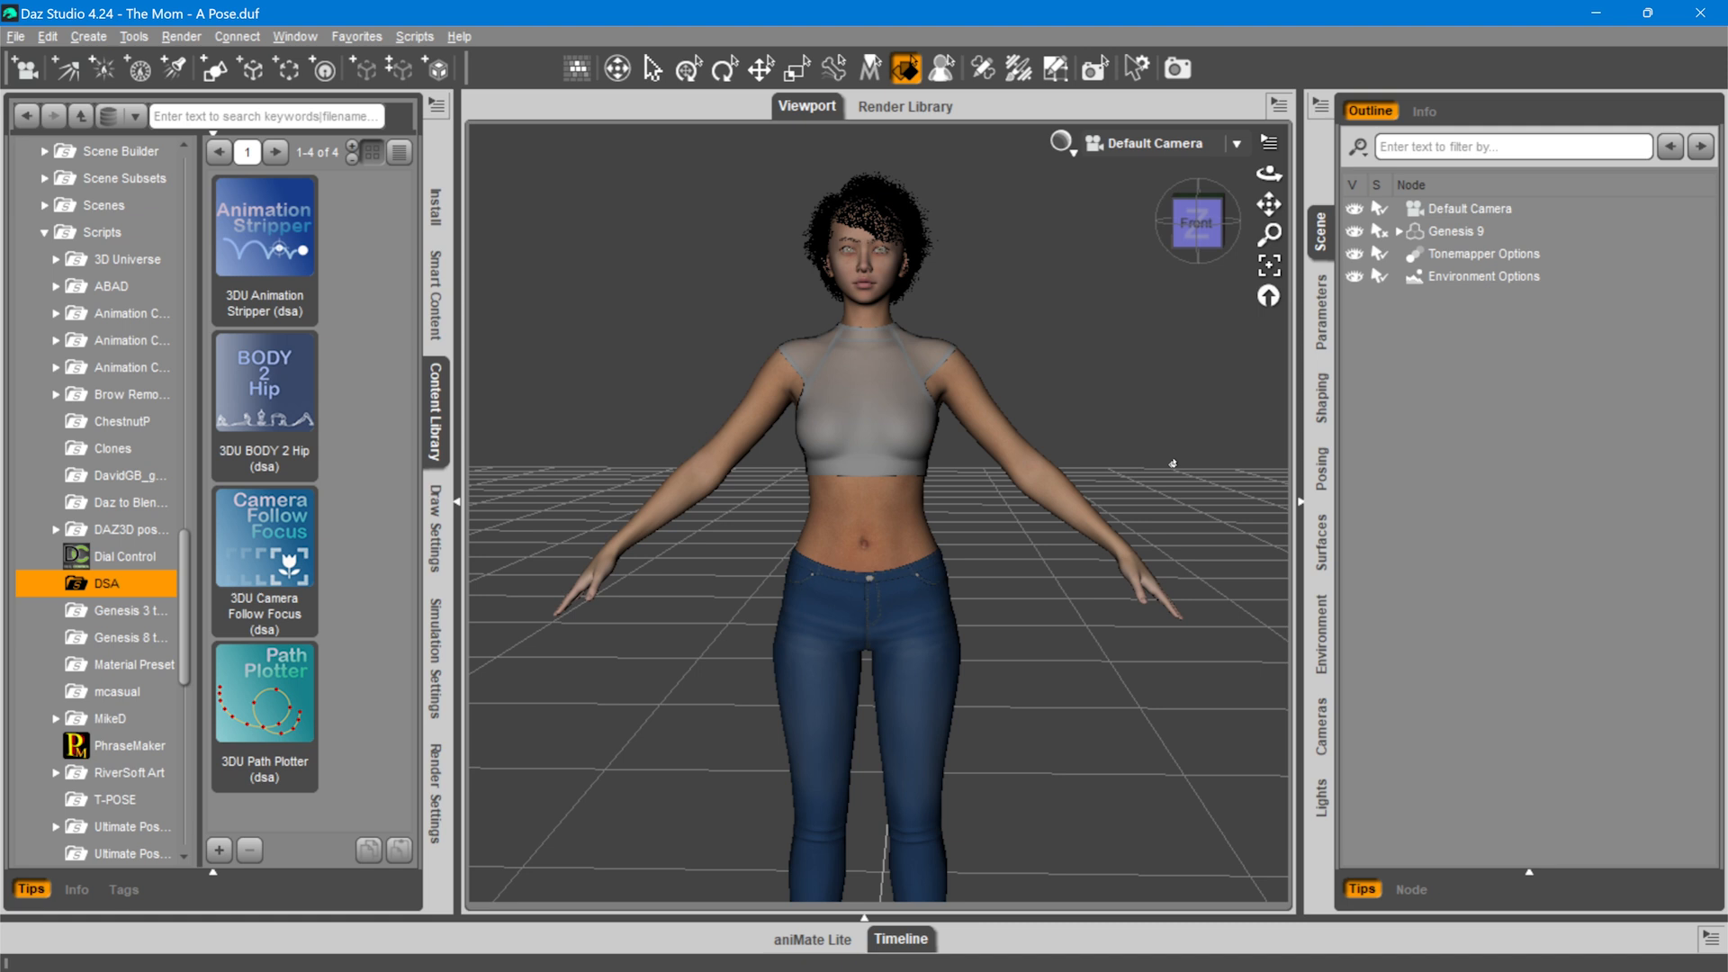
{"action": "mouse_move", "coordinate": [1033, 447]}
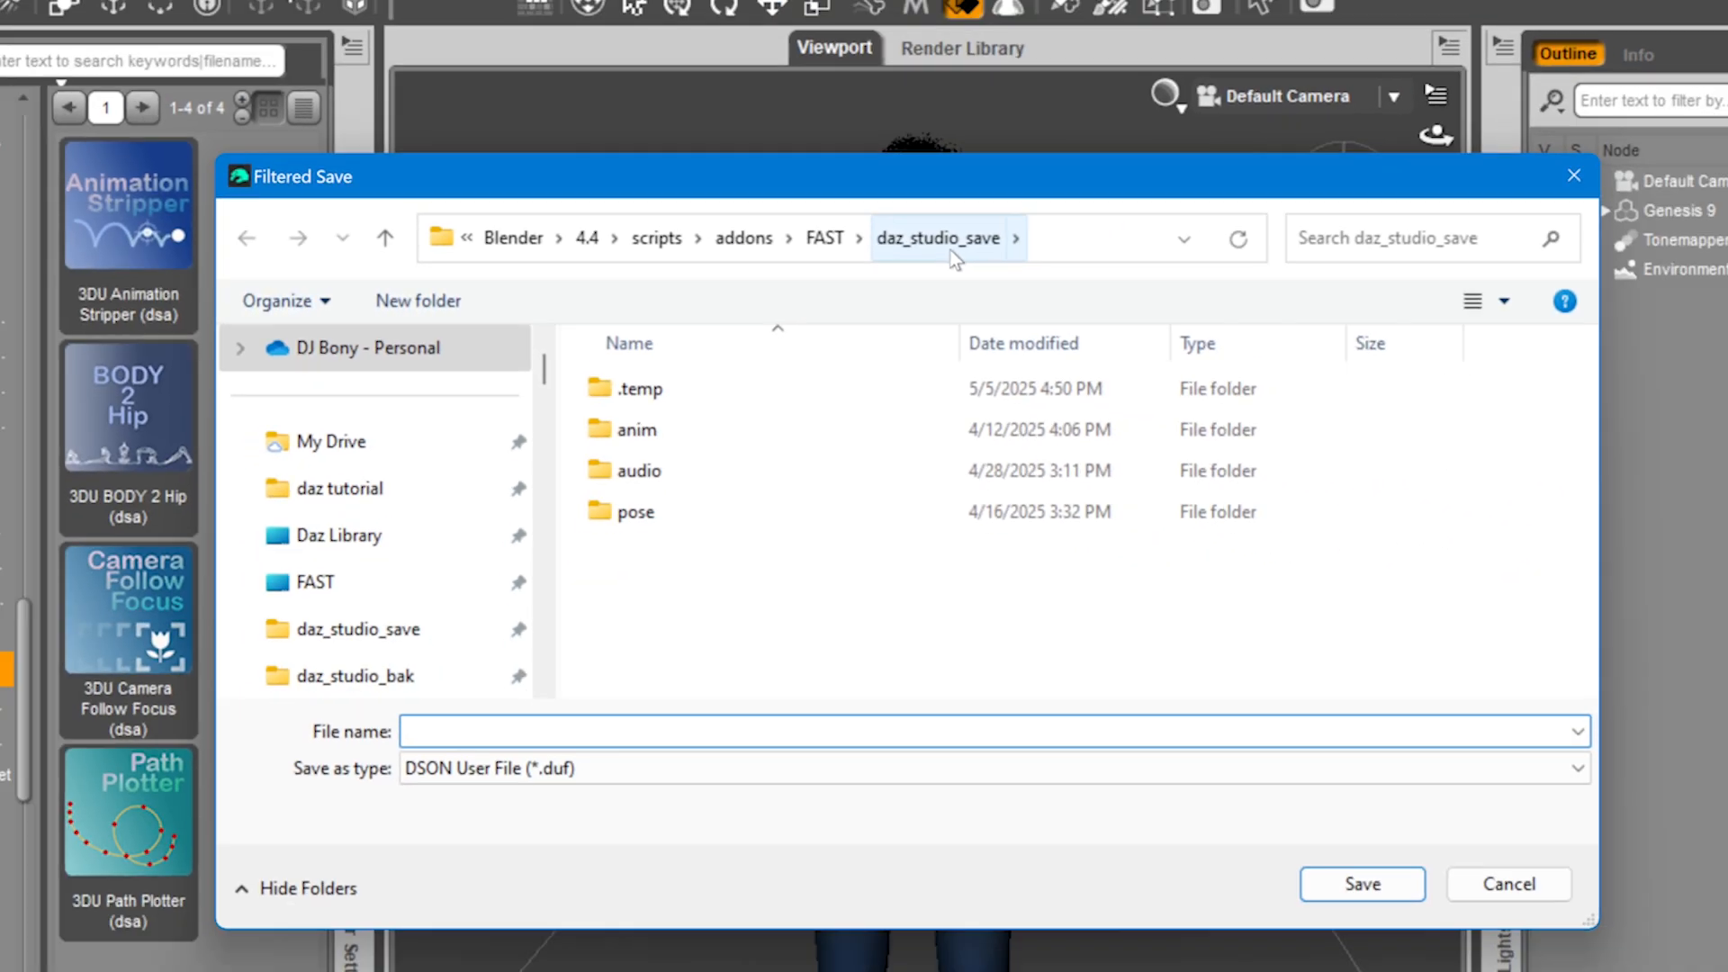
Browse the pose and audio folders, then bring up the Scripts folder's options menu
{"action": "left_click", "coordinate": [626, 511]}
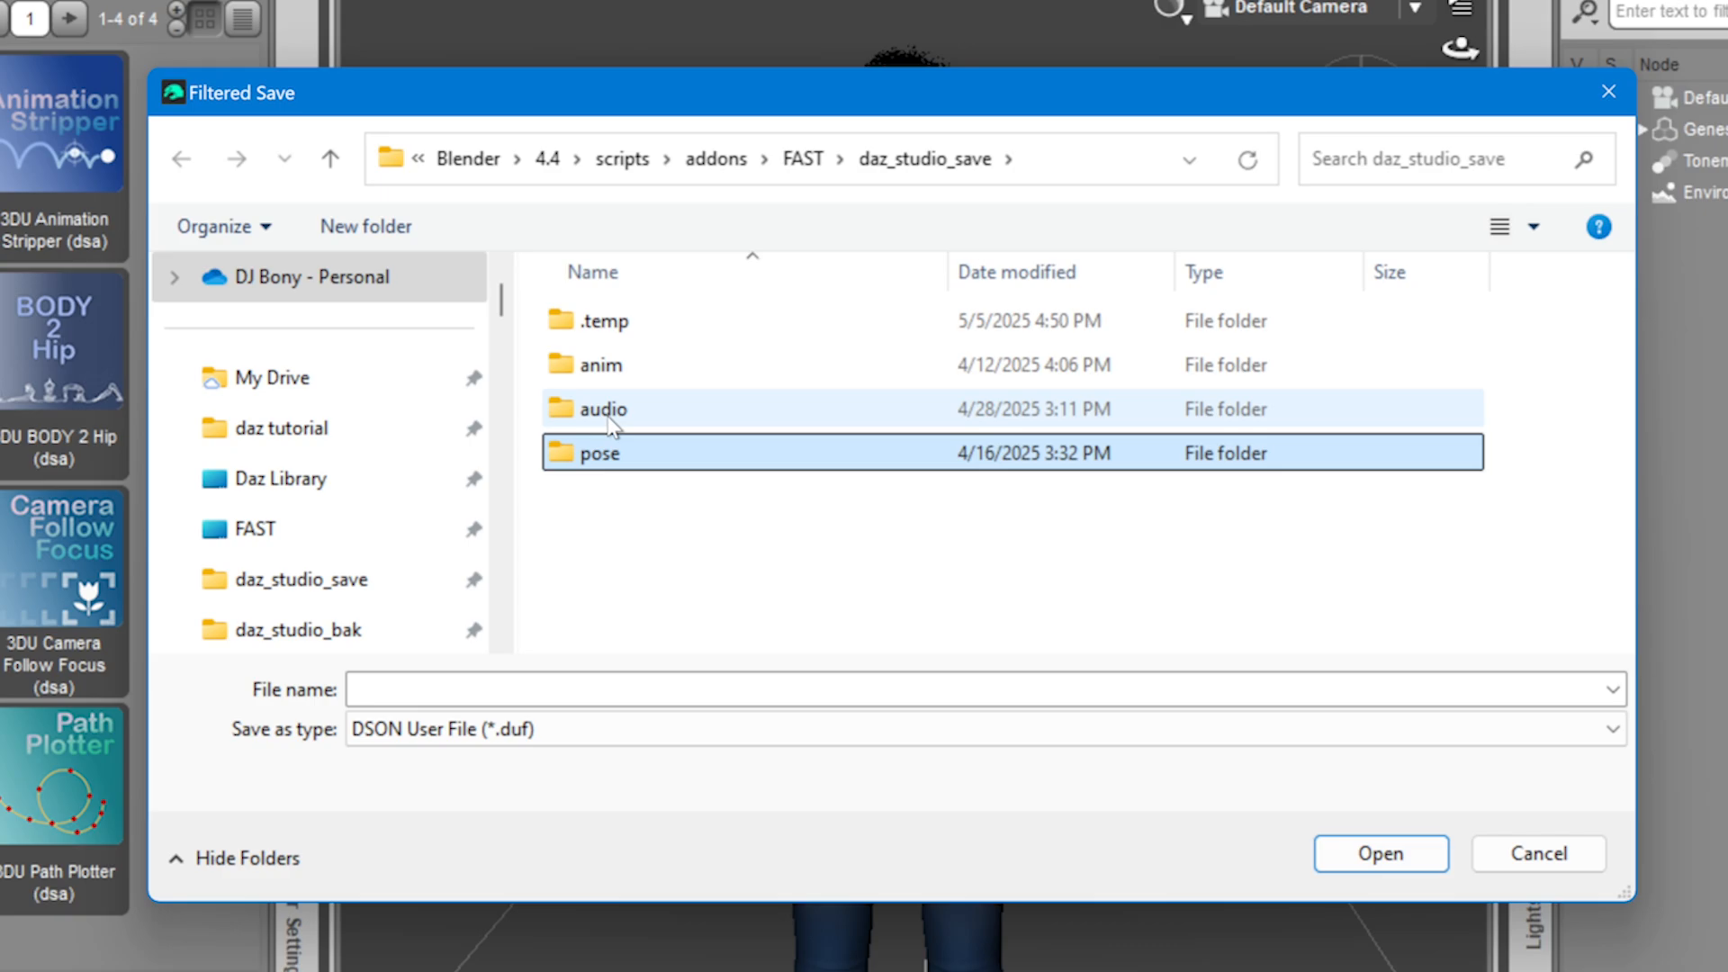
{"action": "left_click", "coordinate": [601, 409]}
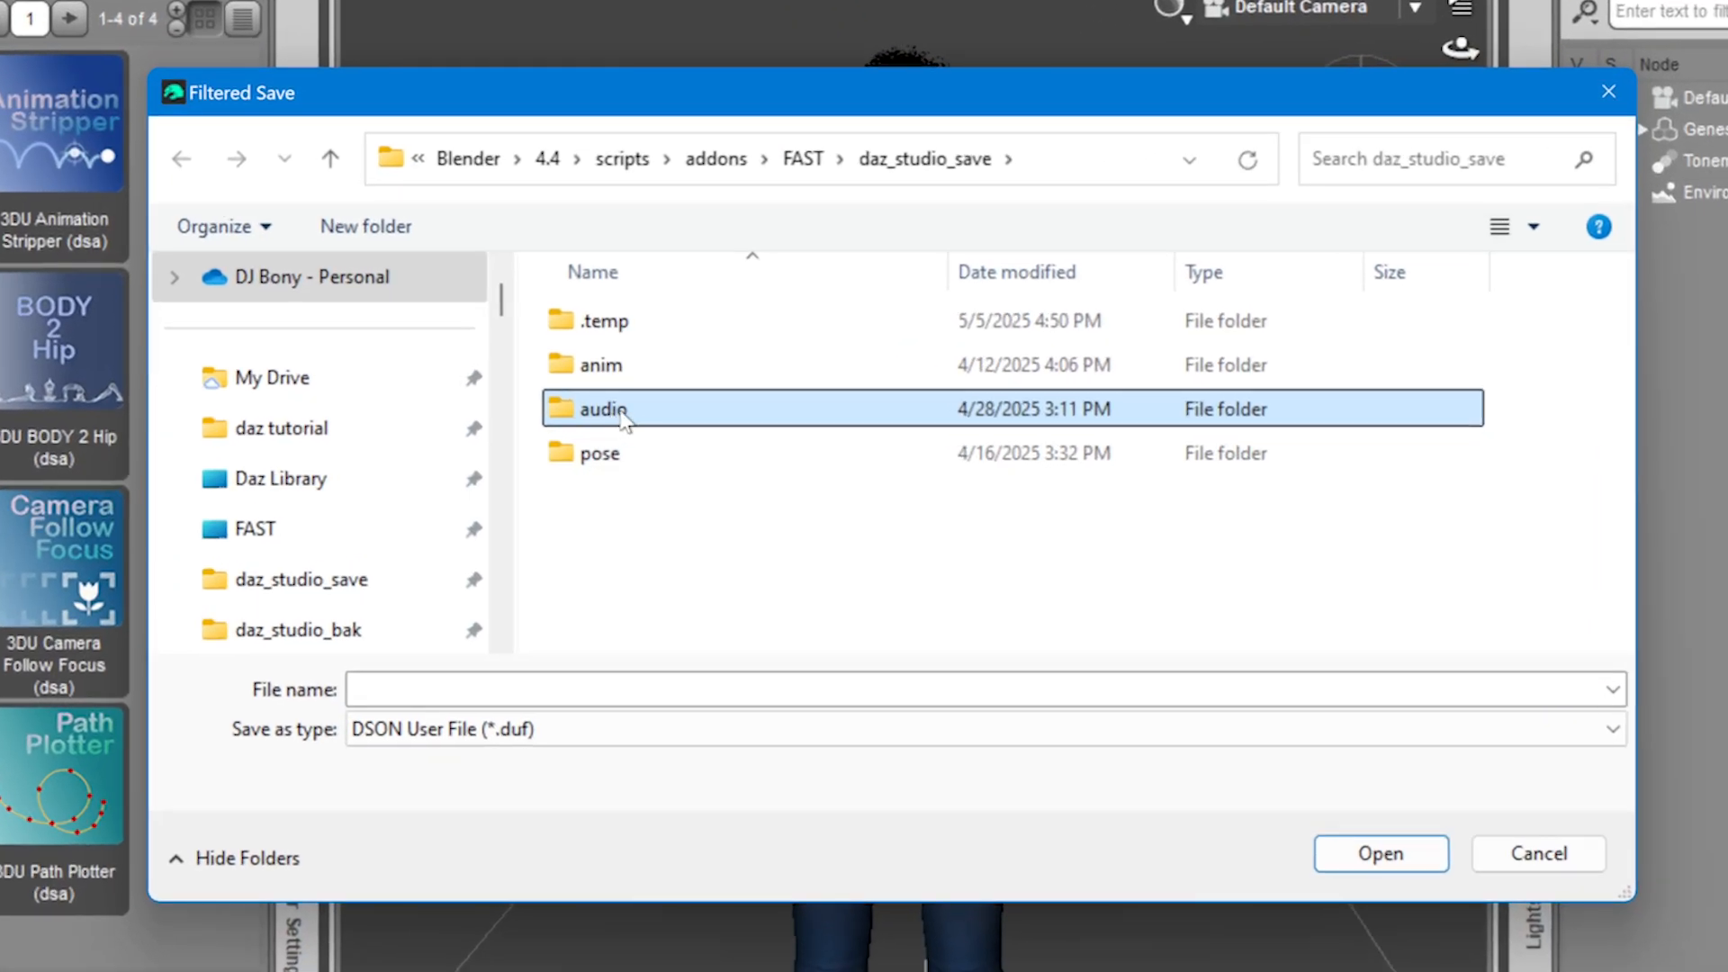
{"action": "mouse_move", "coordinate": [589, 536]}
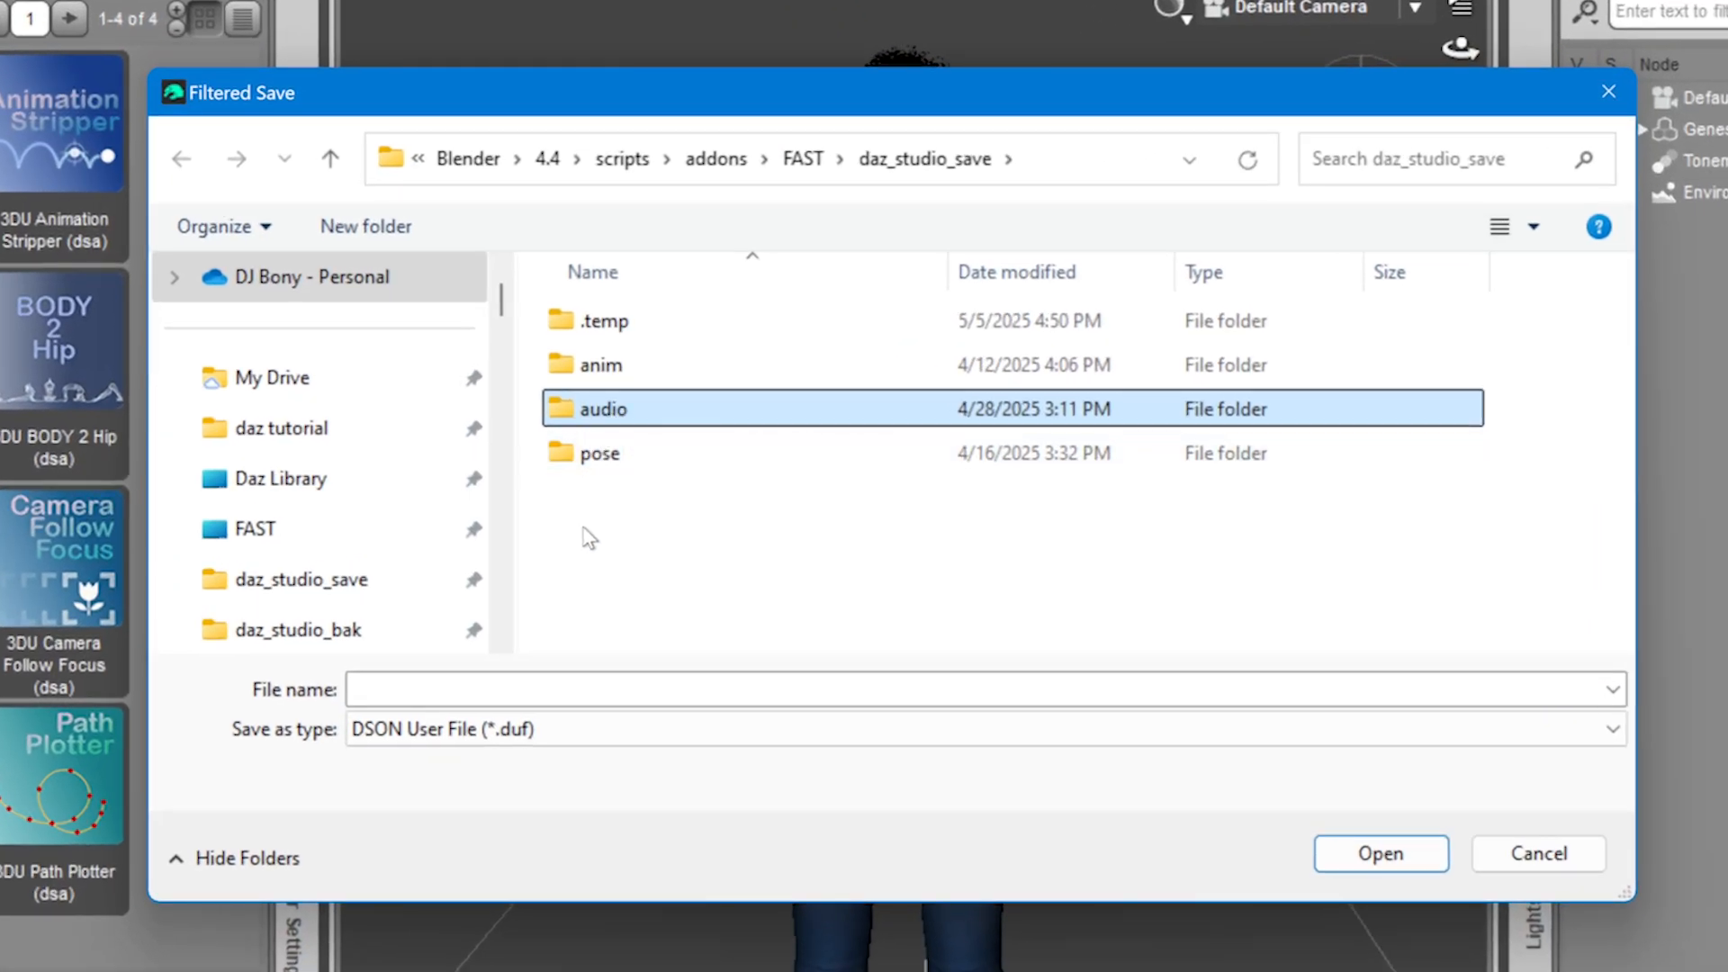
{"action": "mouse_move", "coordinate": [604, 504]}
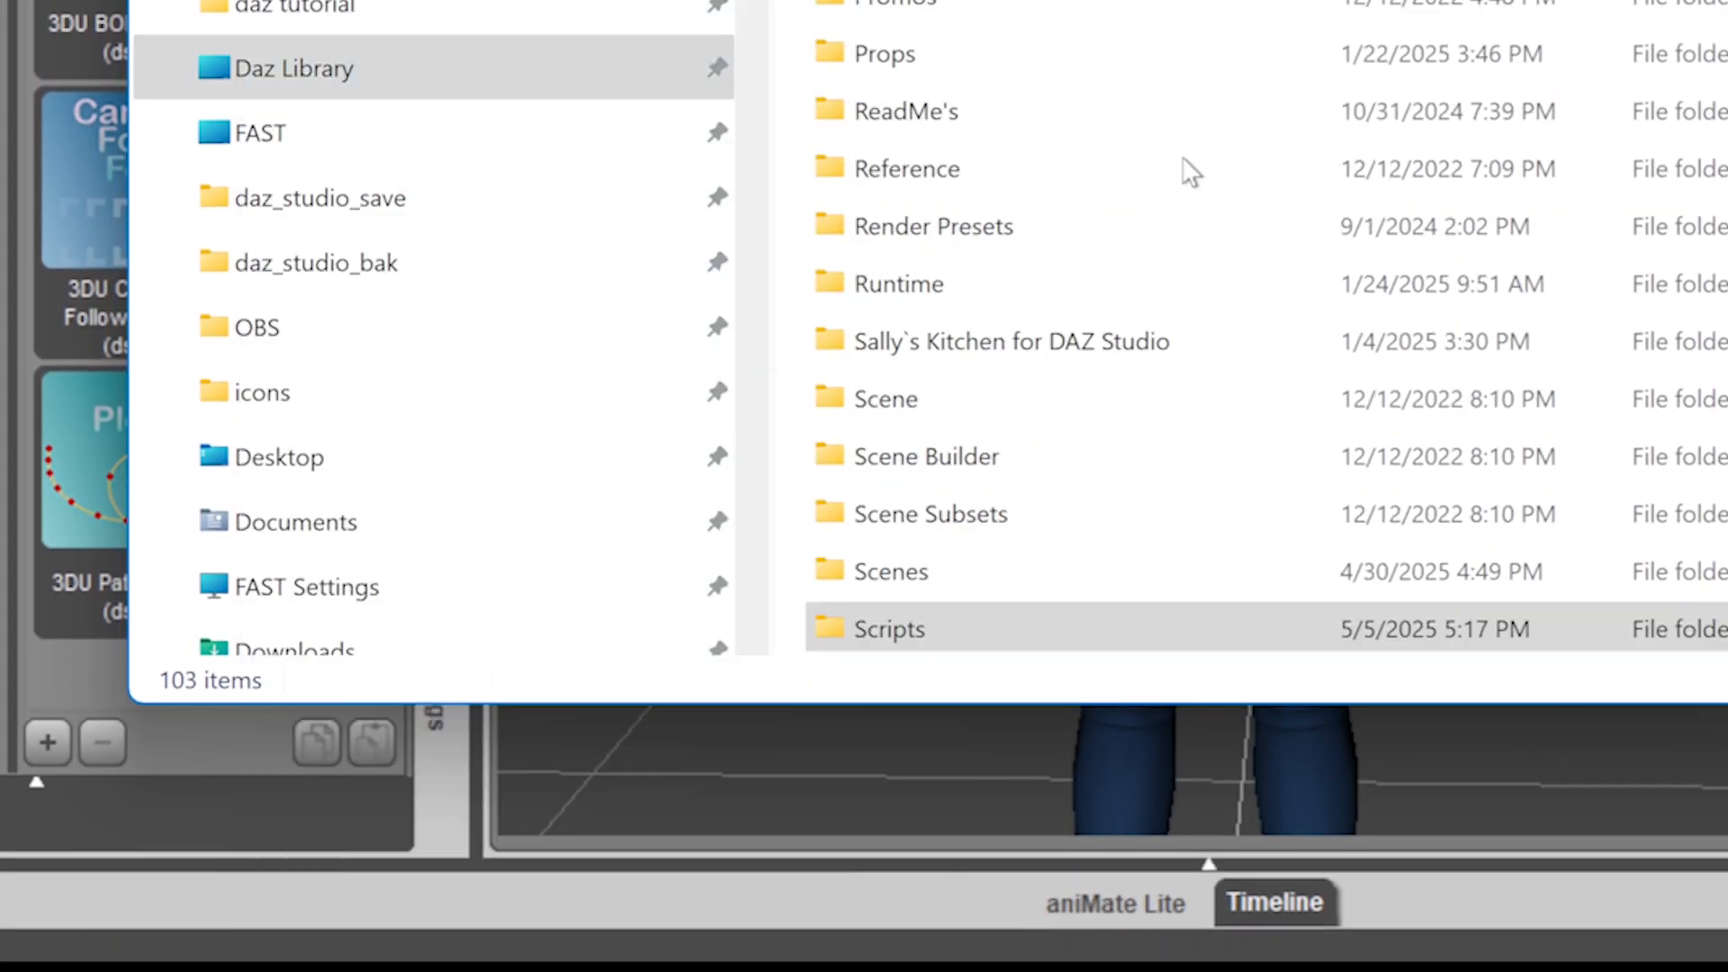
{"action": "right_click", "coordinate": [119, 197]}
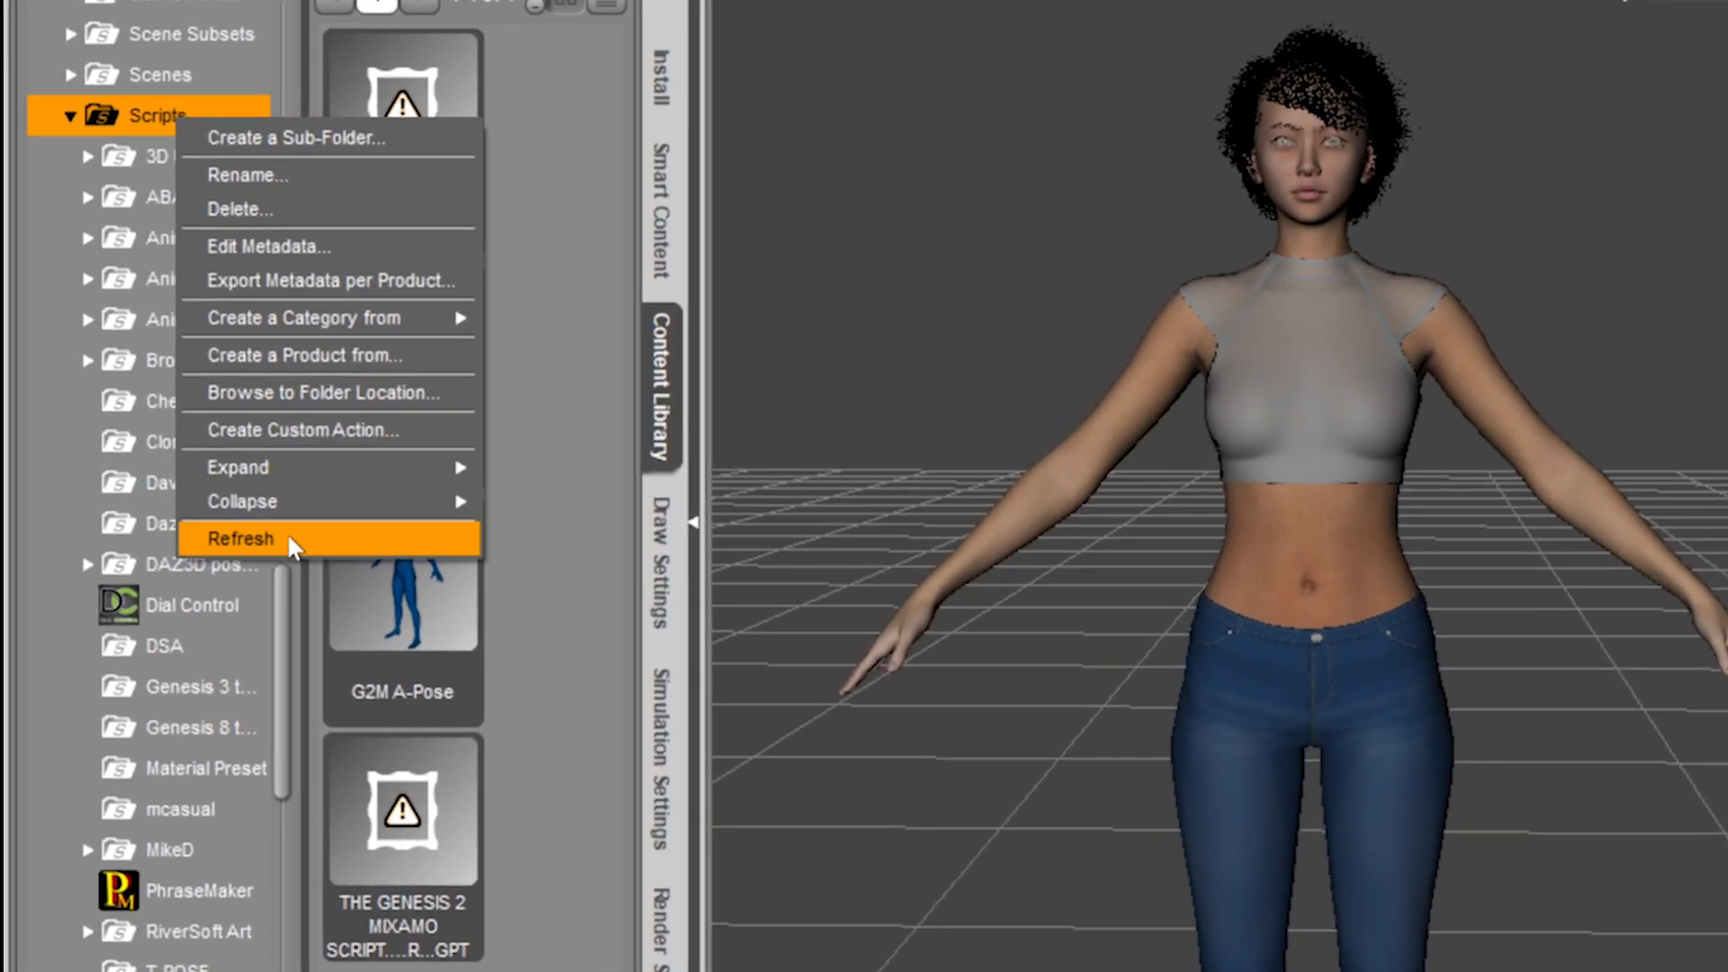
Refresh the Scripts folder and enter its Diffeomorphic subfolder of export scripts
{"action": "left_click", "coordinate": [240, 538]}
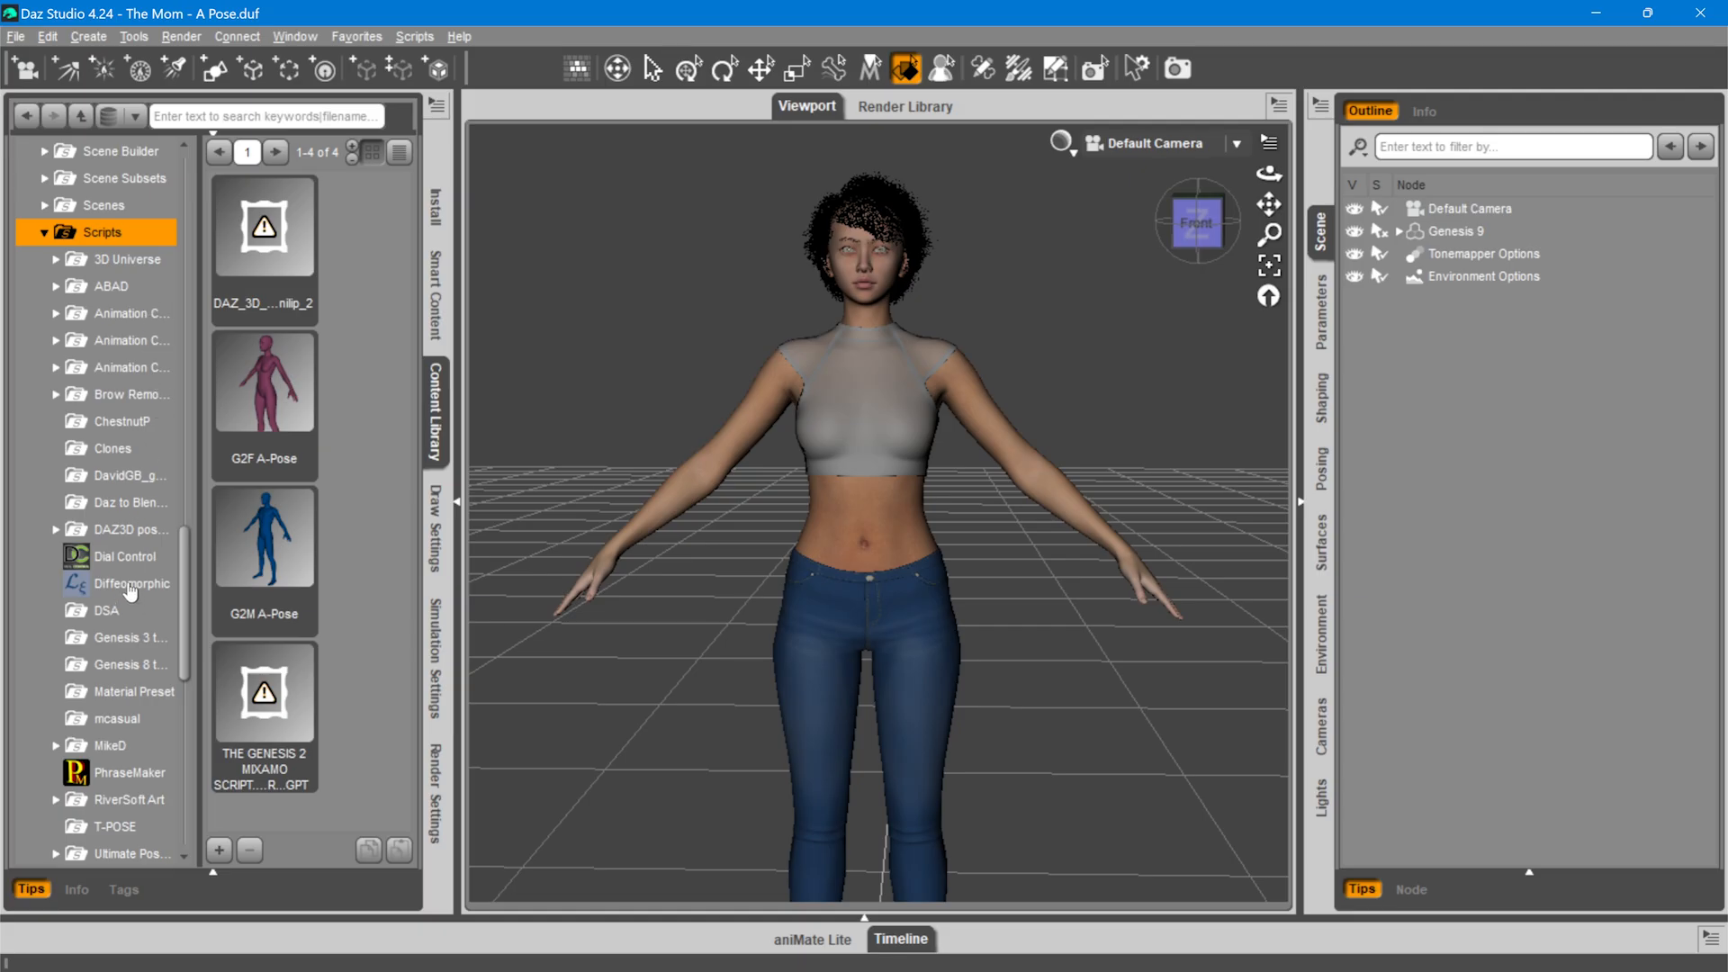
{"action": "left_click", "coordinate": [131, 583]}
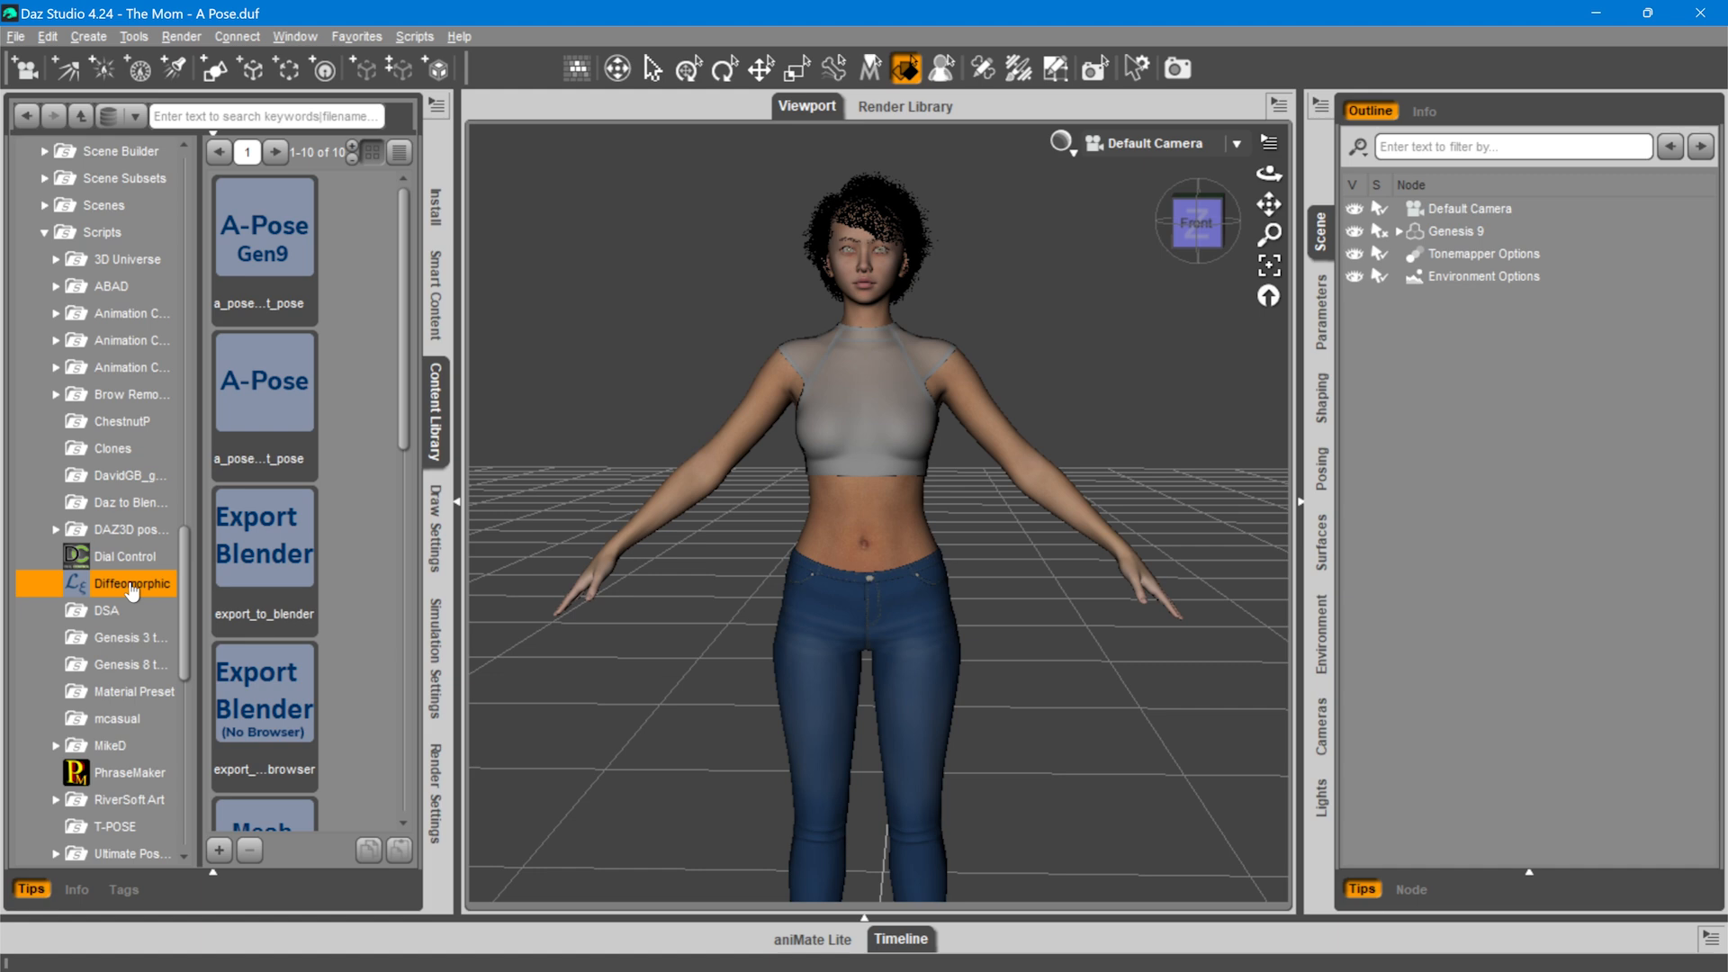
{"action": "mouse_move", "coordinate": [131, 591]}
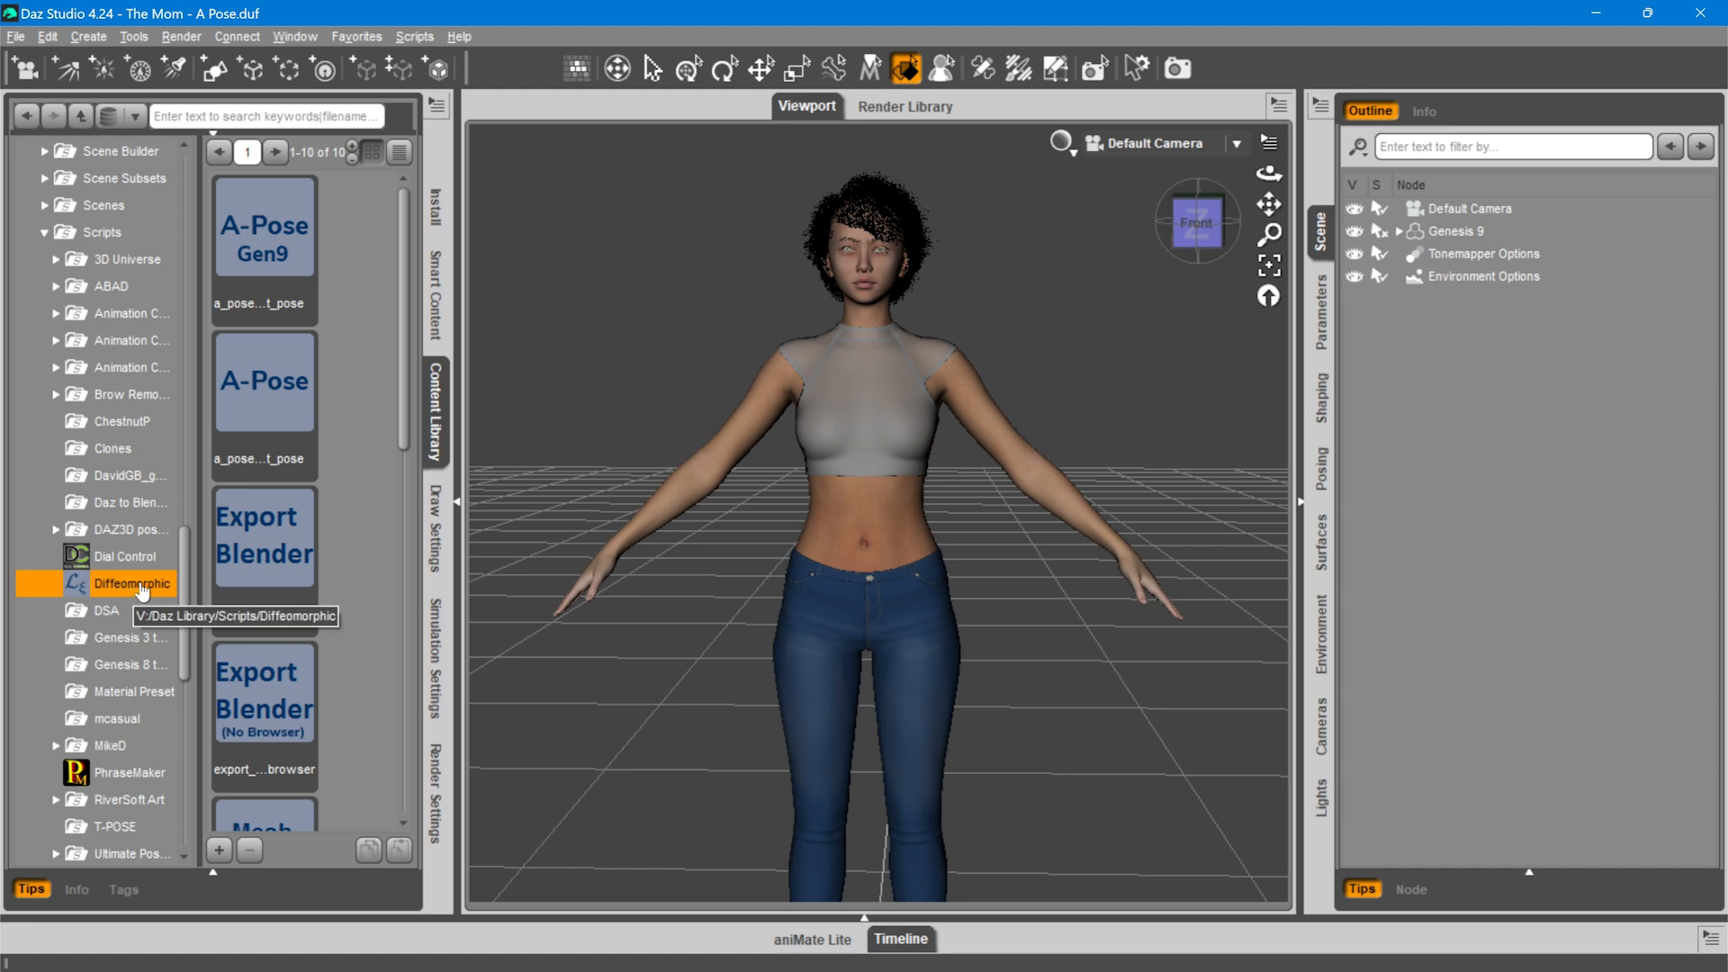
{"action": "mouse_move", "coordinate": [279, 544]}
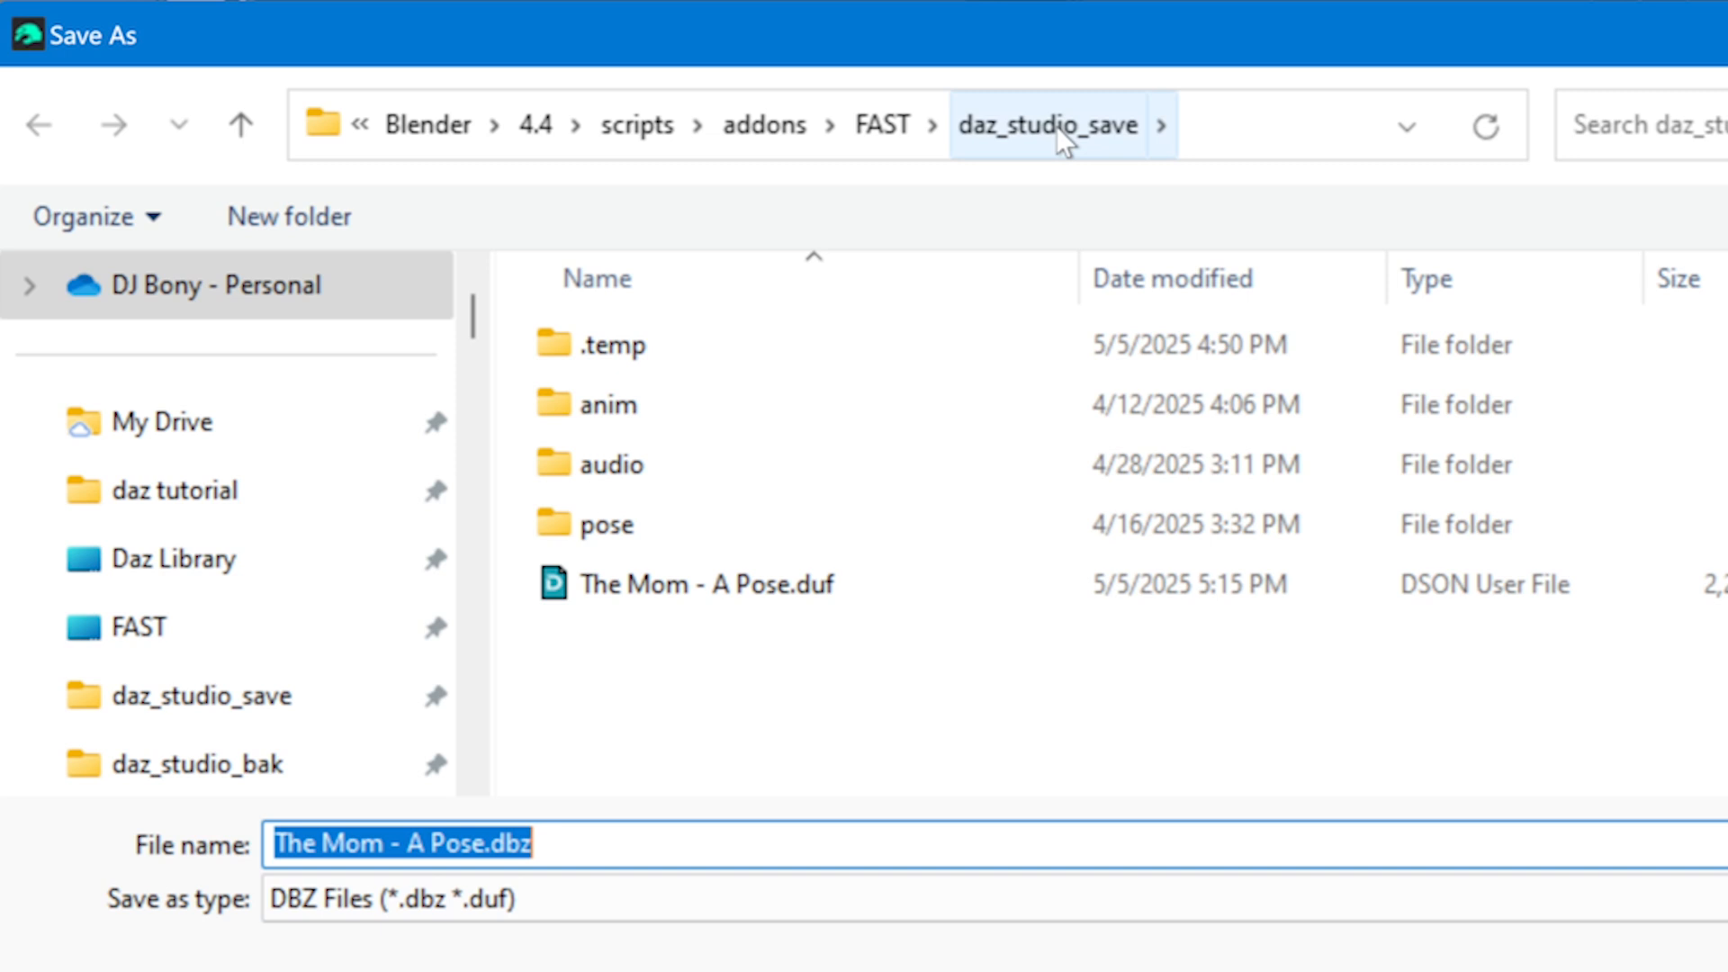
{"action": "mouse_move", "coordinate": [968, 680]}
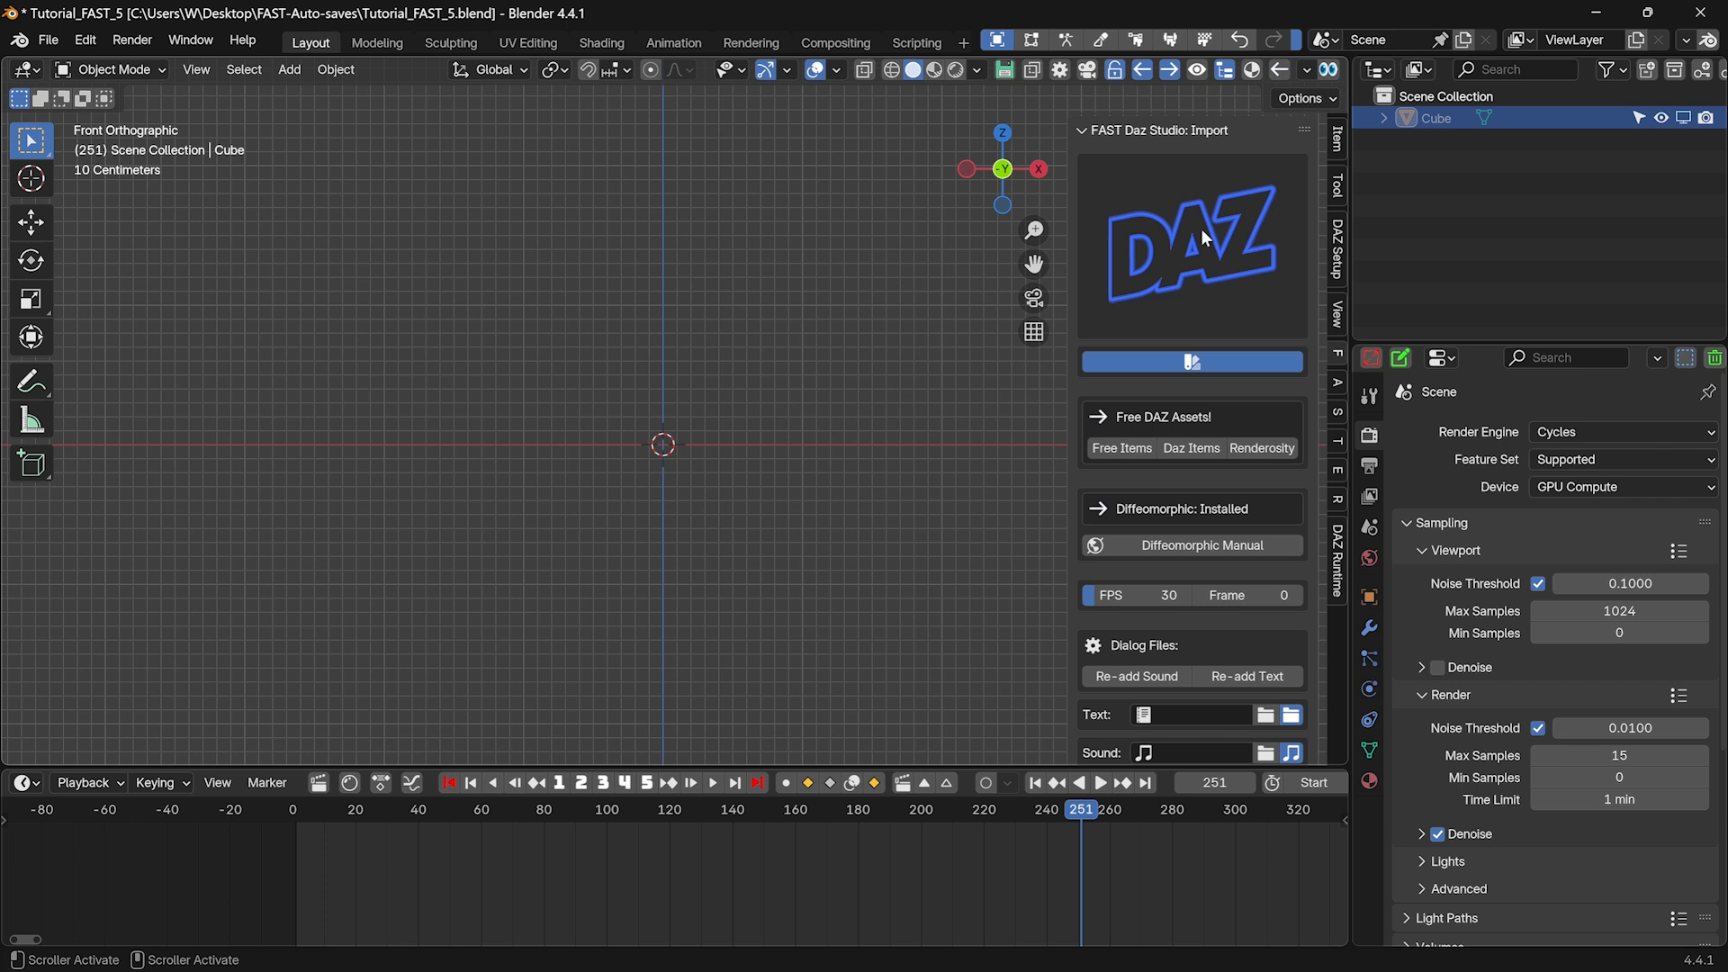
{"action": "mouse_move", "coordinate": [1342, 371]}
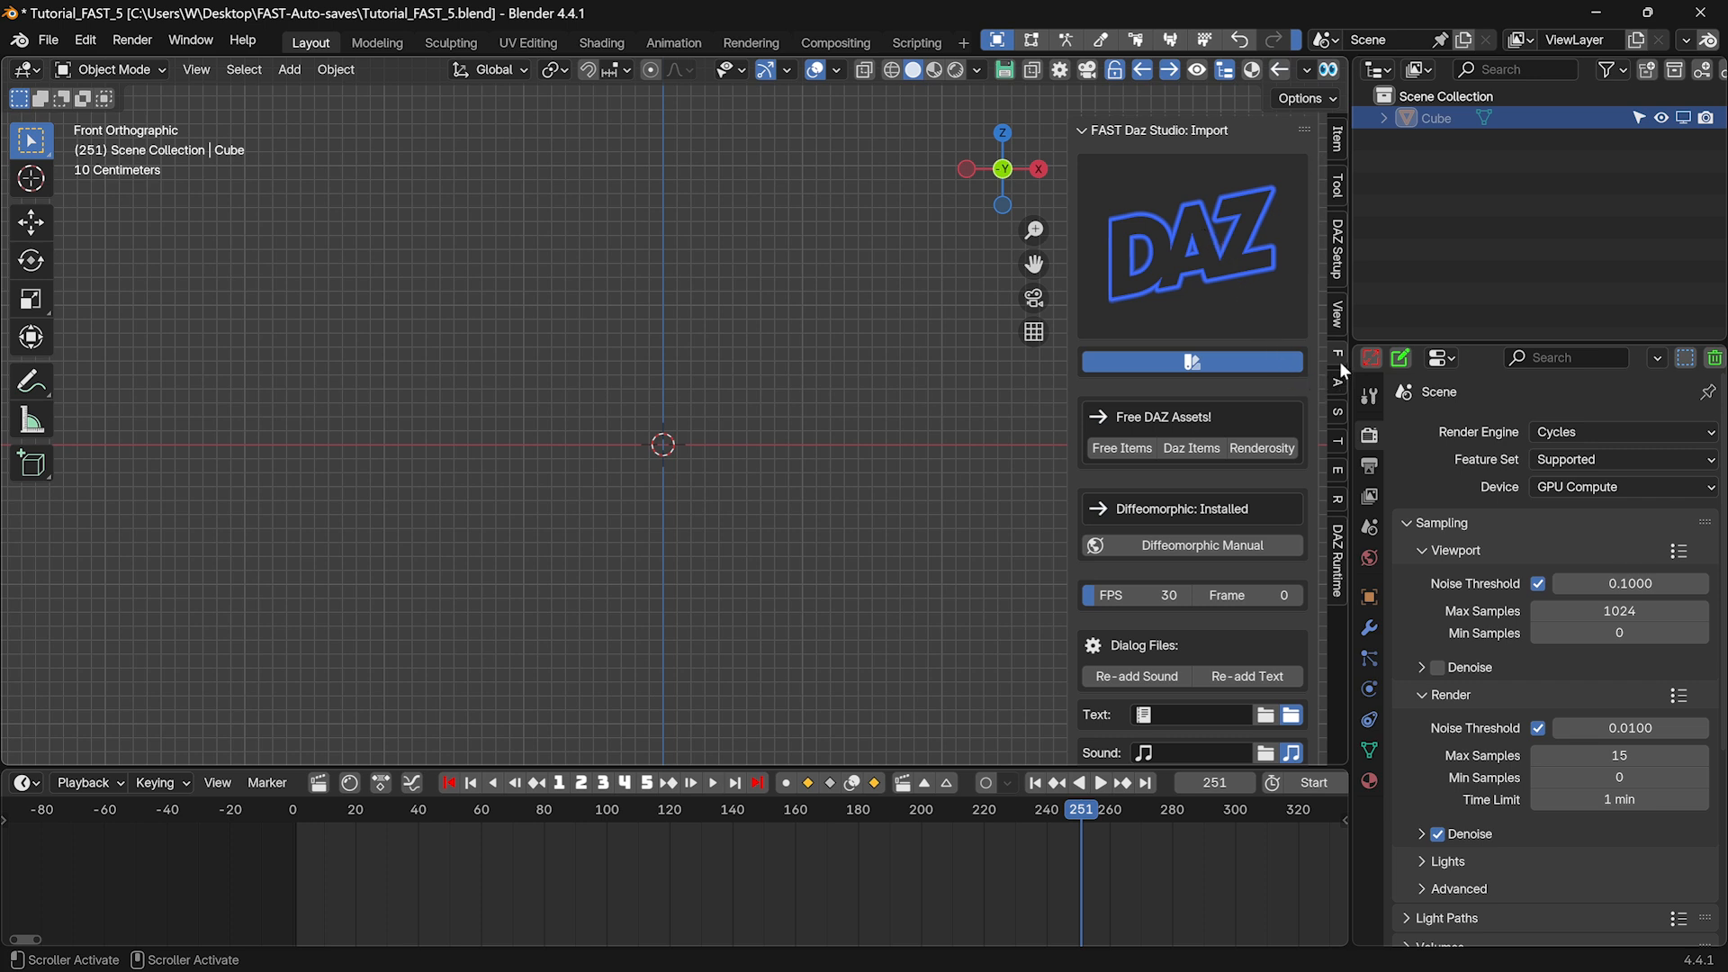
{"action": "mouse_move", "coordinate": [1302, 371]}
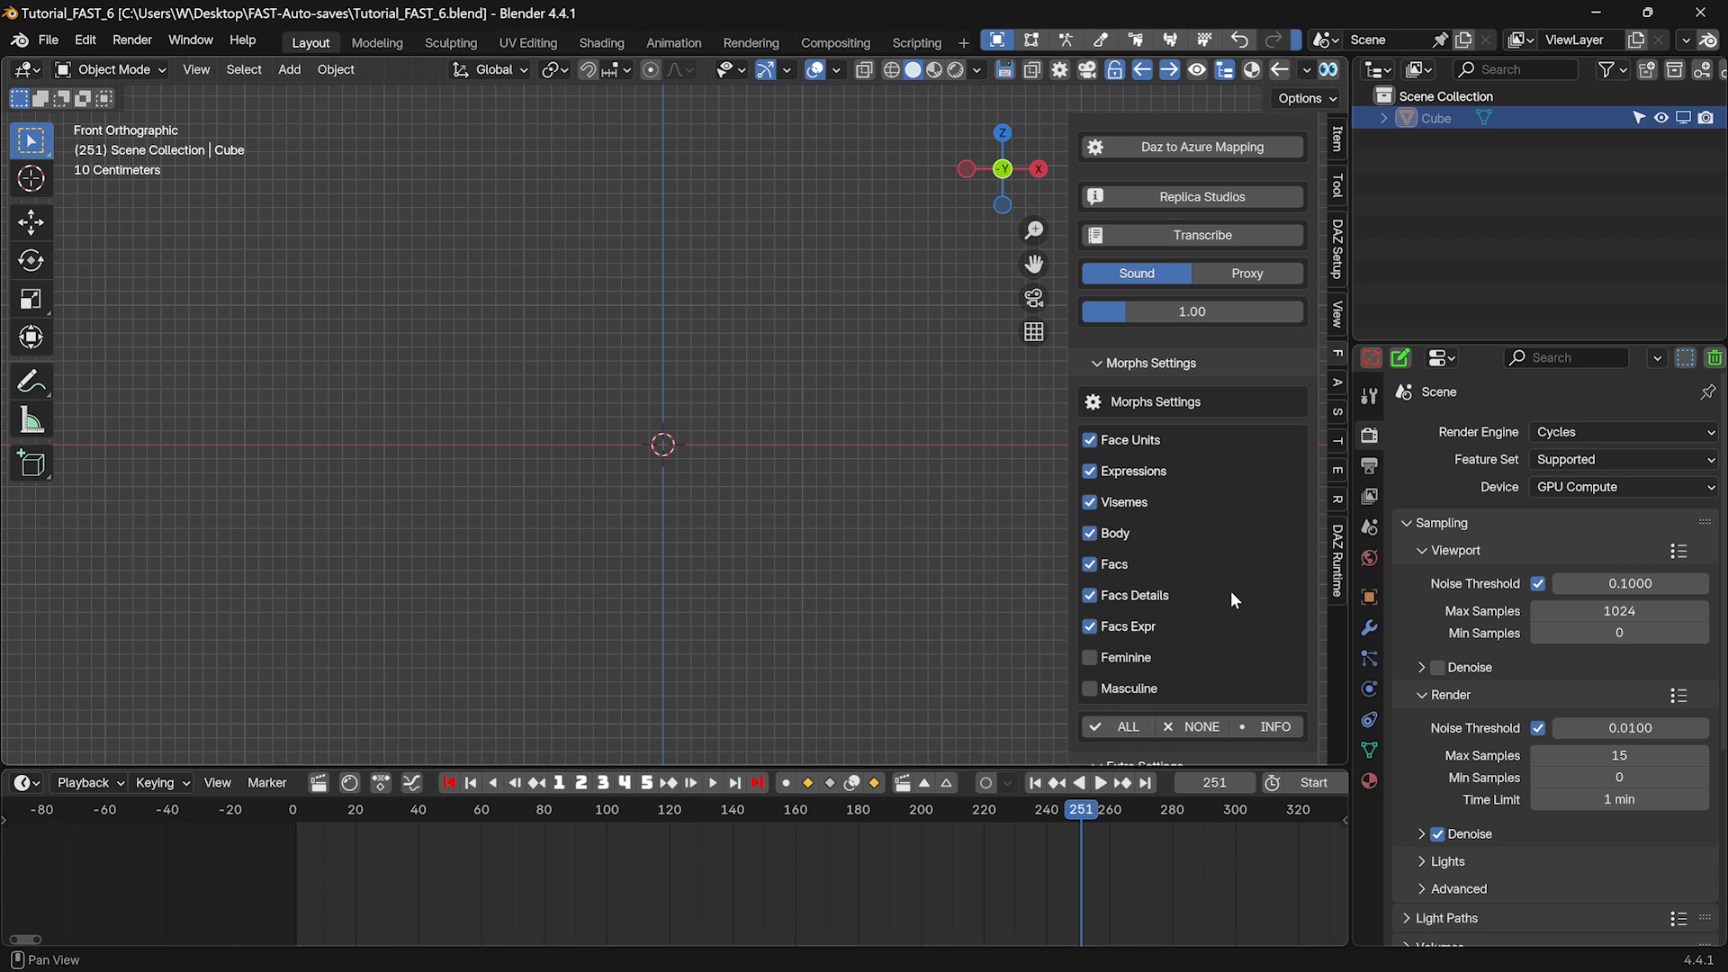
{"action": "mouse_move", "coordinate": [1216, 650]}
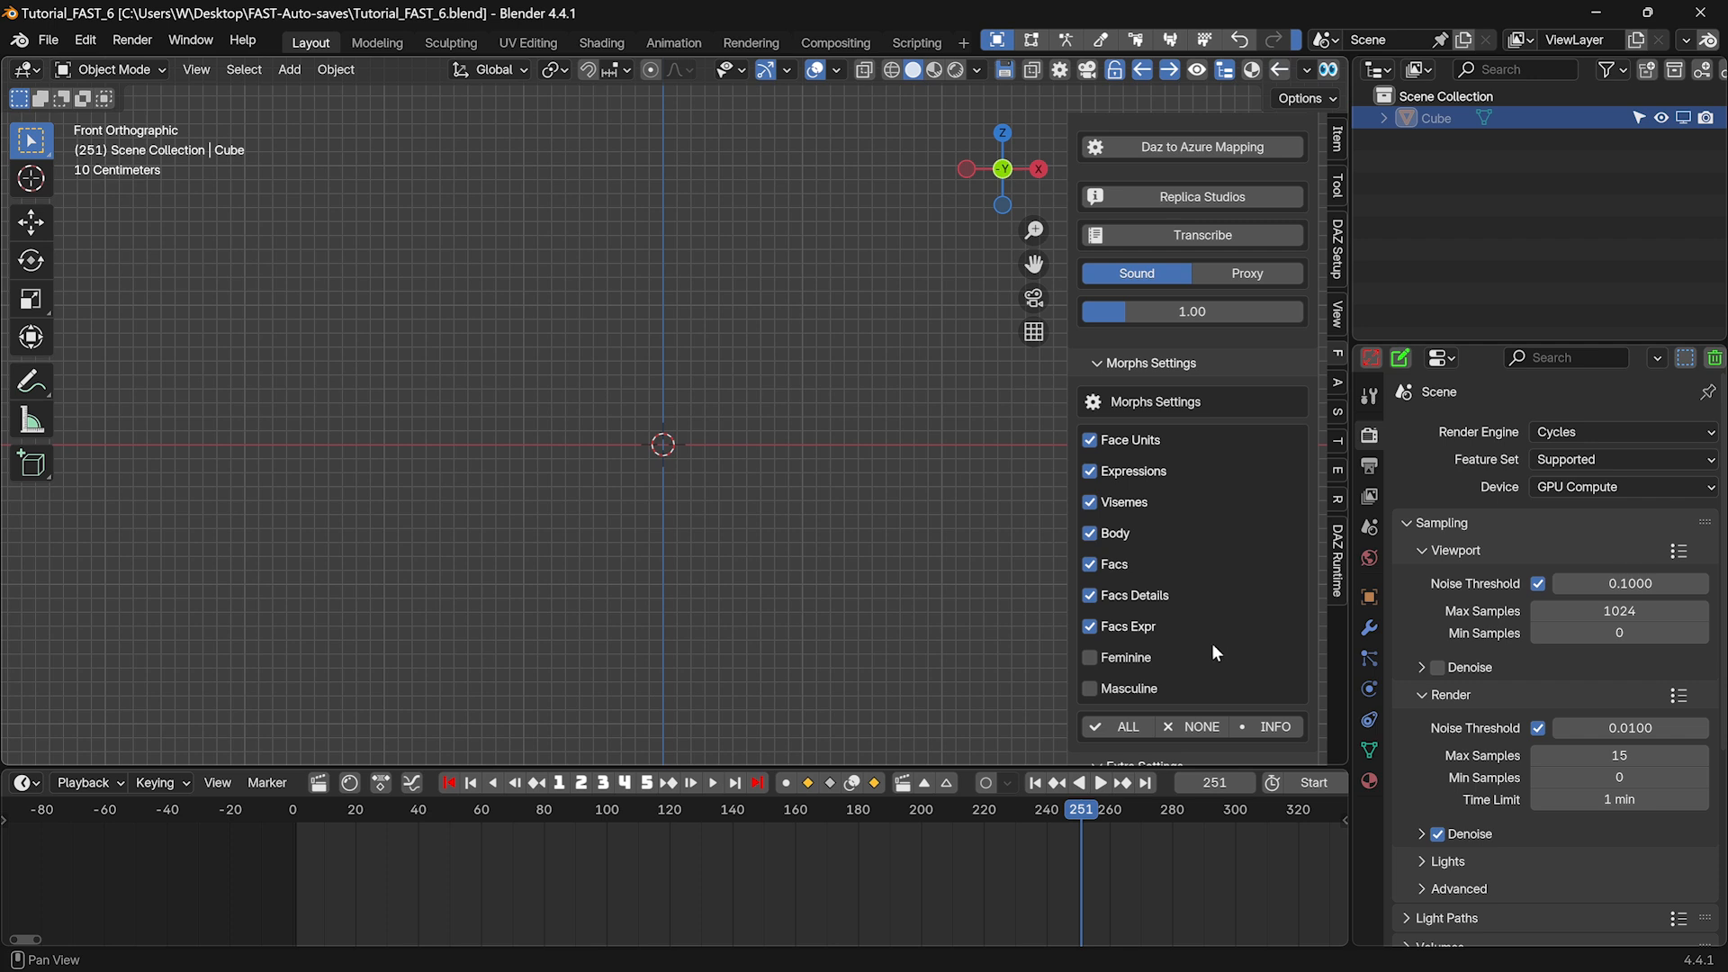
Enable the Face Units, Expressions, Visemes, Body and FACS morph categories for import
{"action": "left_click", "coordinate": [1210, 138]}
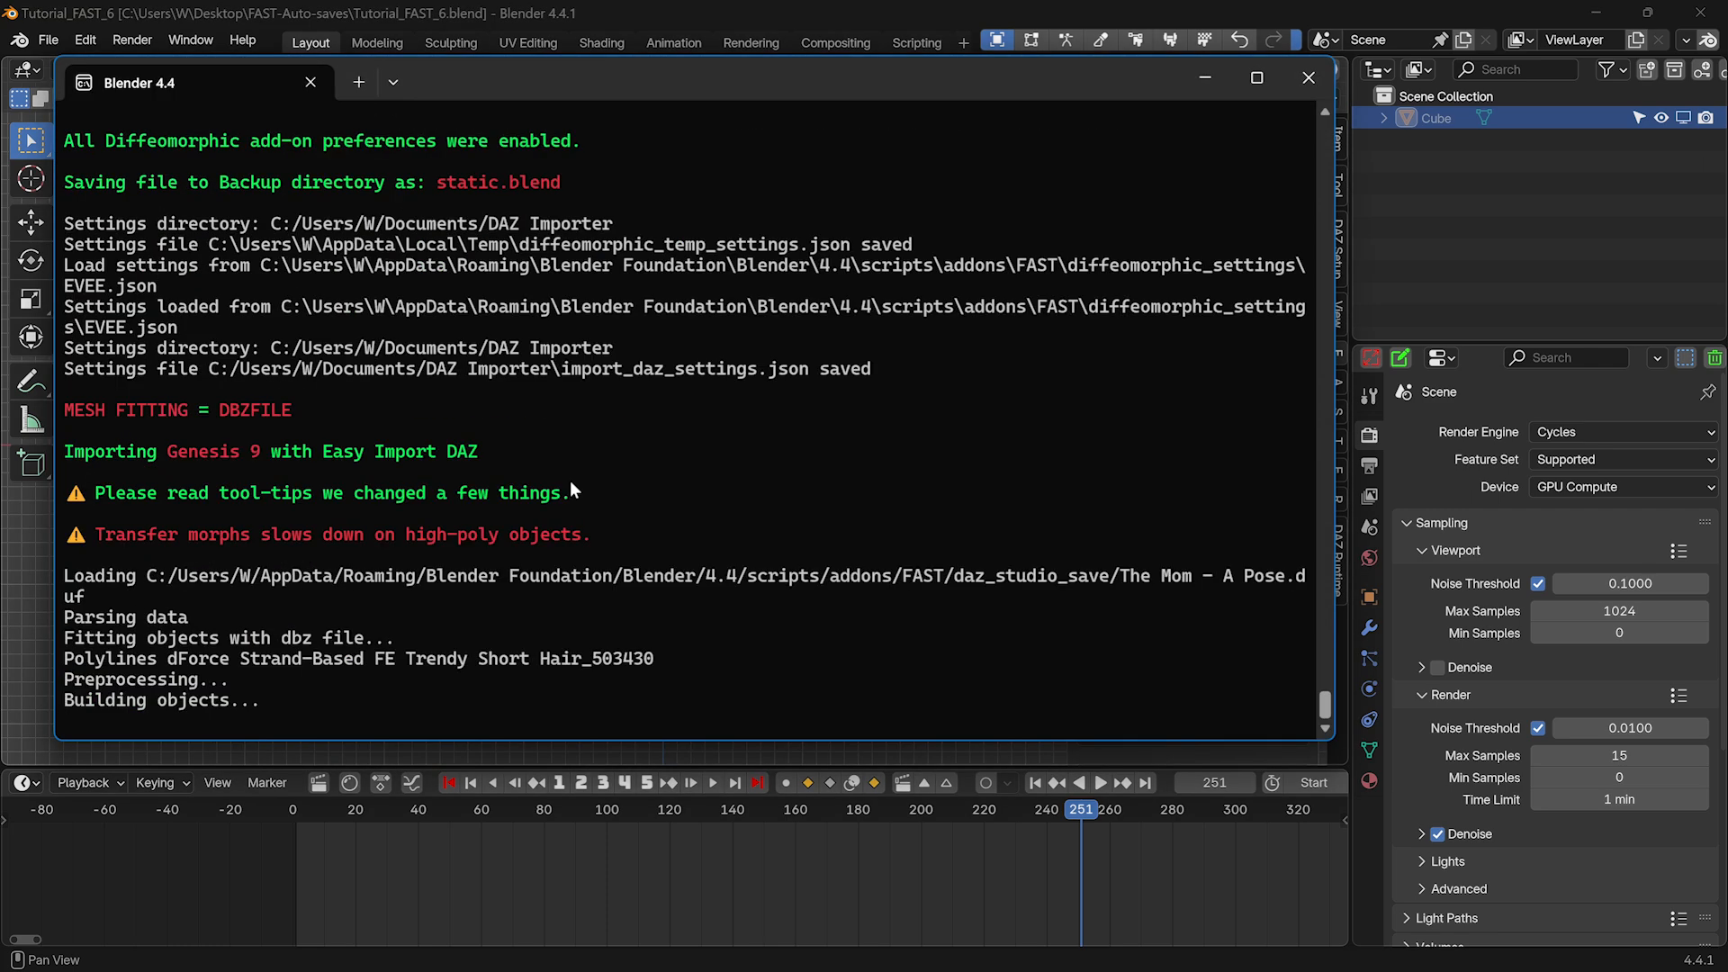
{"action": "mouse_move", "coordinate": [695, 513]}
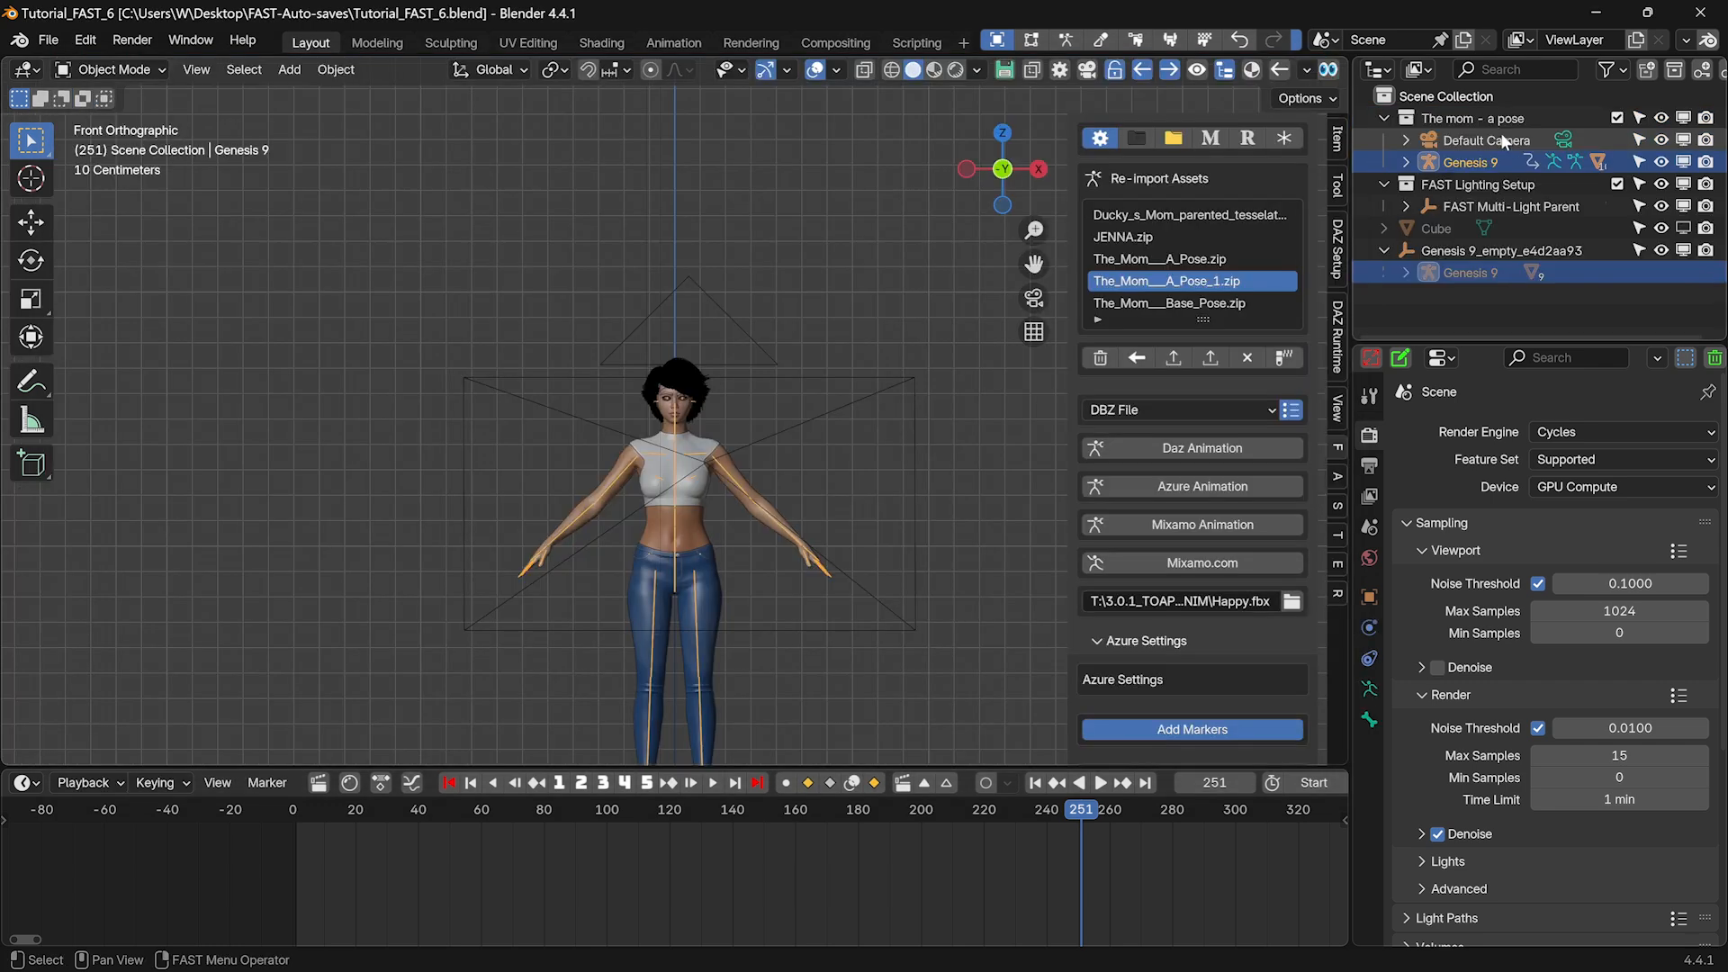
Select the imported Default Camera to view the Mom figure through it
{"action": "left_click", "coordinate": [1487, 140]}
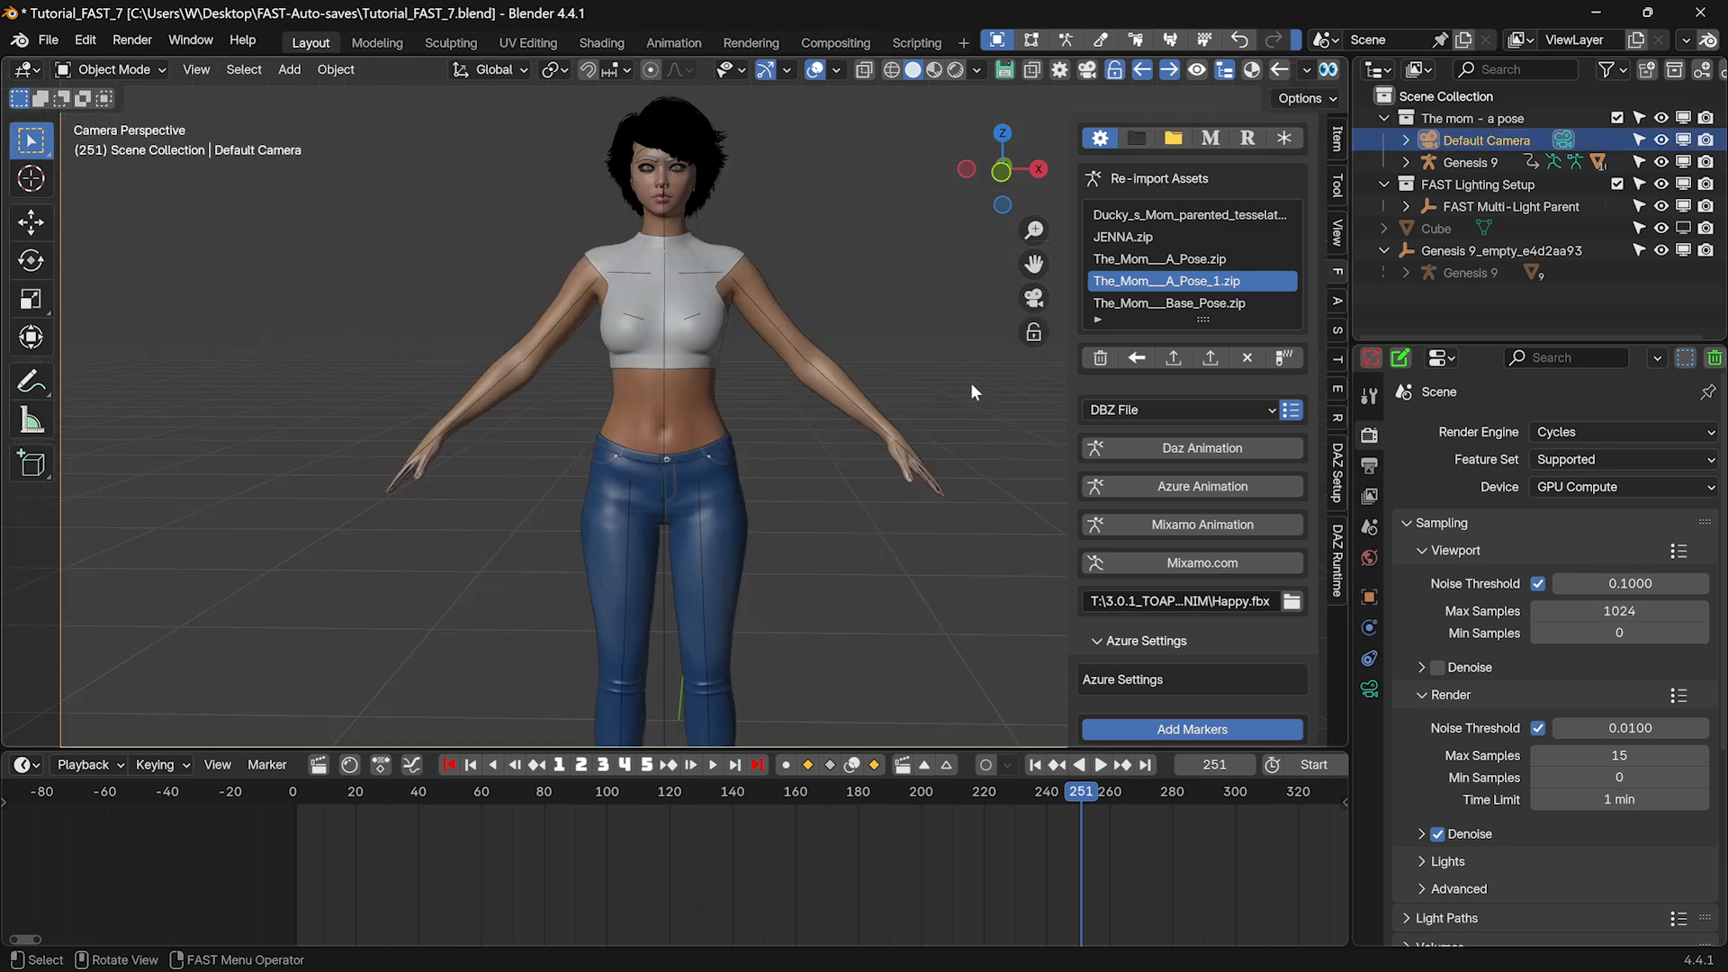
{"action": "mouse_move", "coordinate": [896, 637]}
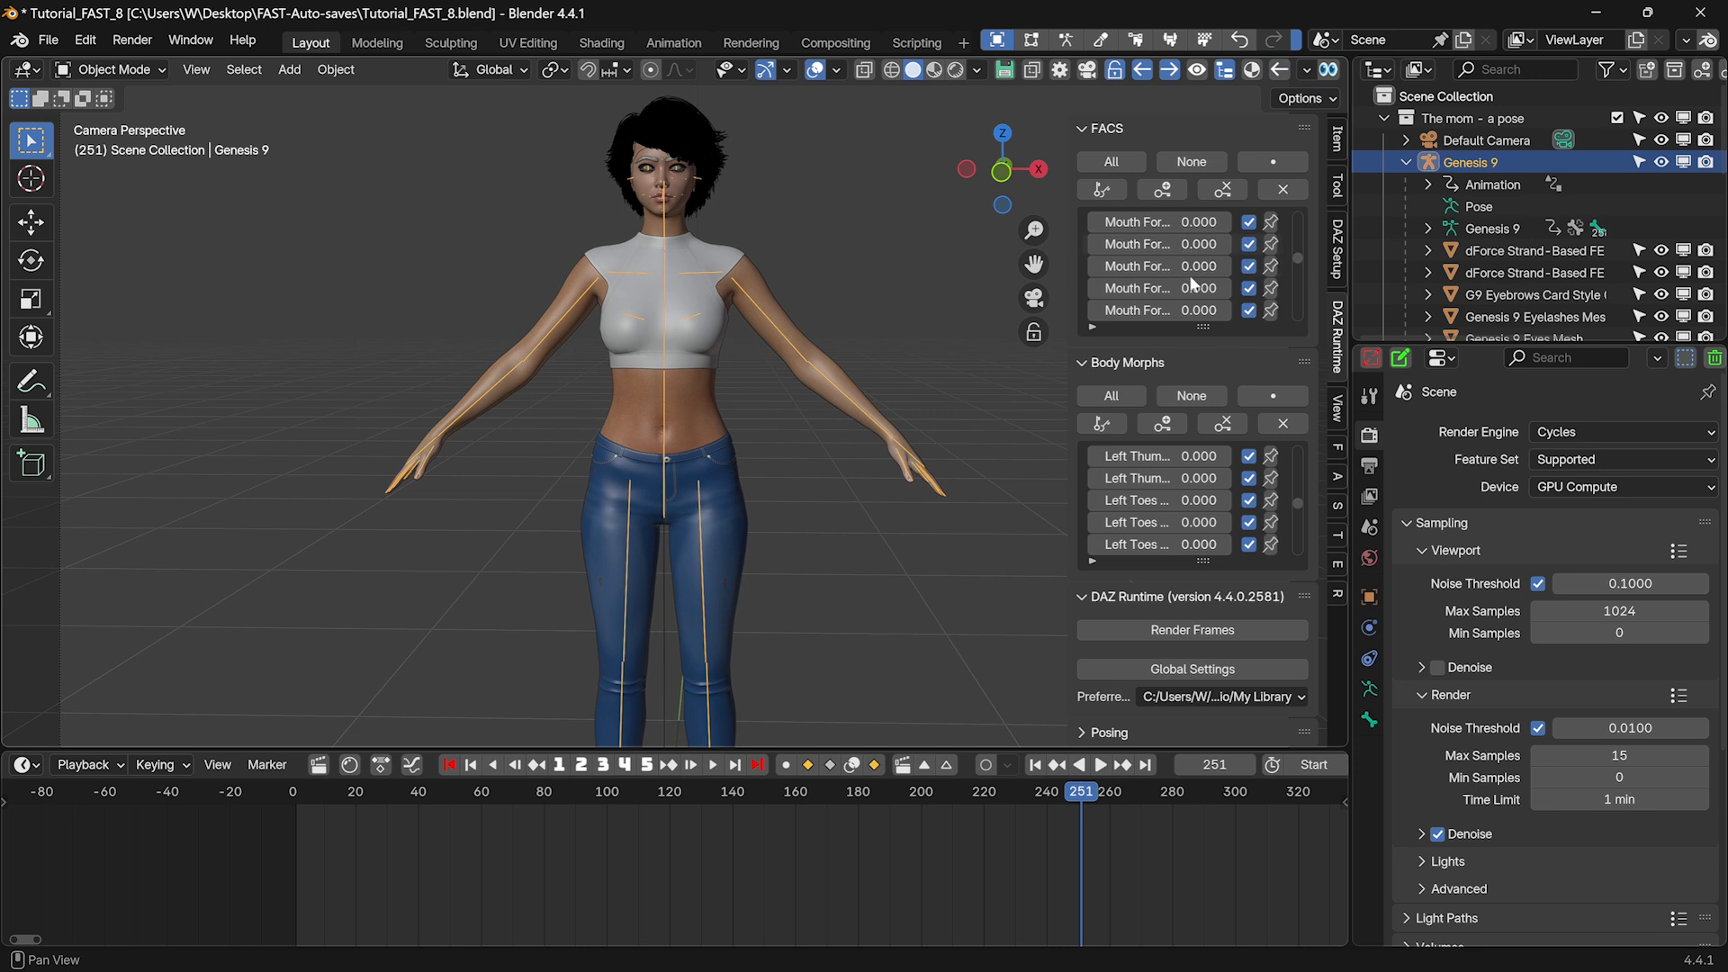
Scroll the Genesis 9 FACS and body morph sliders, all at 0.000
{"action": "scroll", "scroll_direction": "down", "scroll_amount": 3}
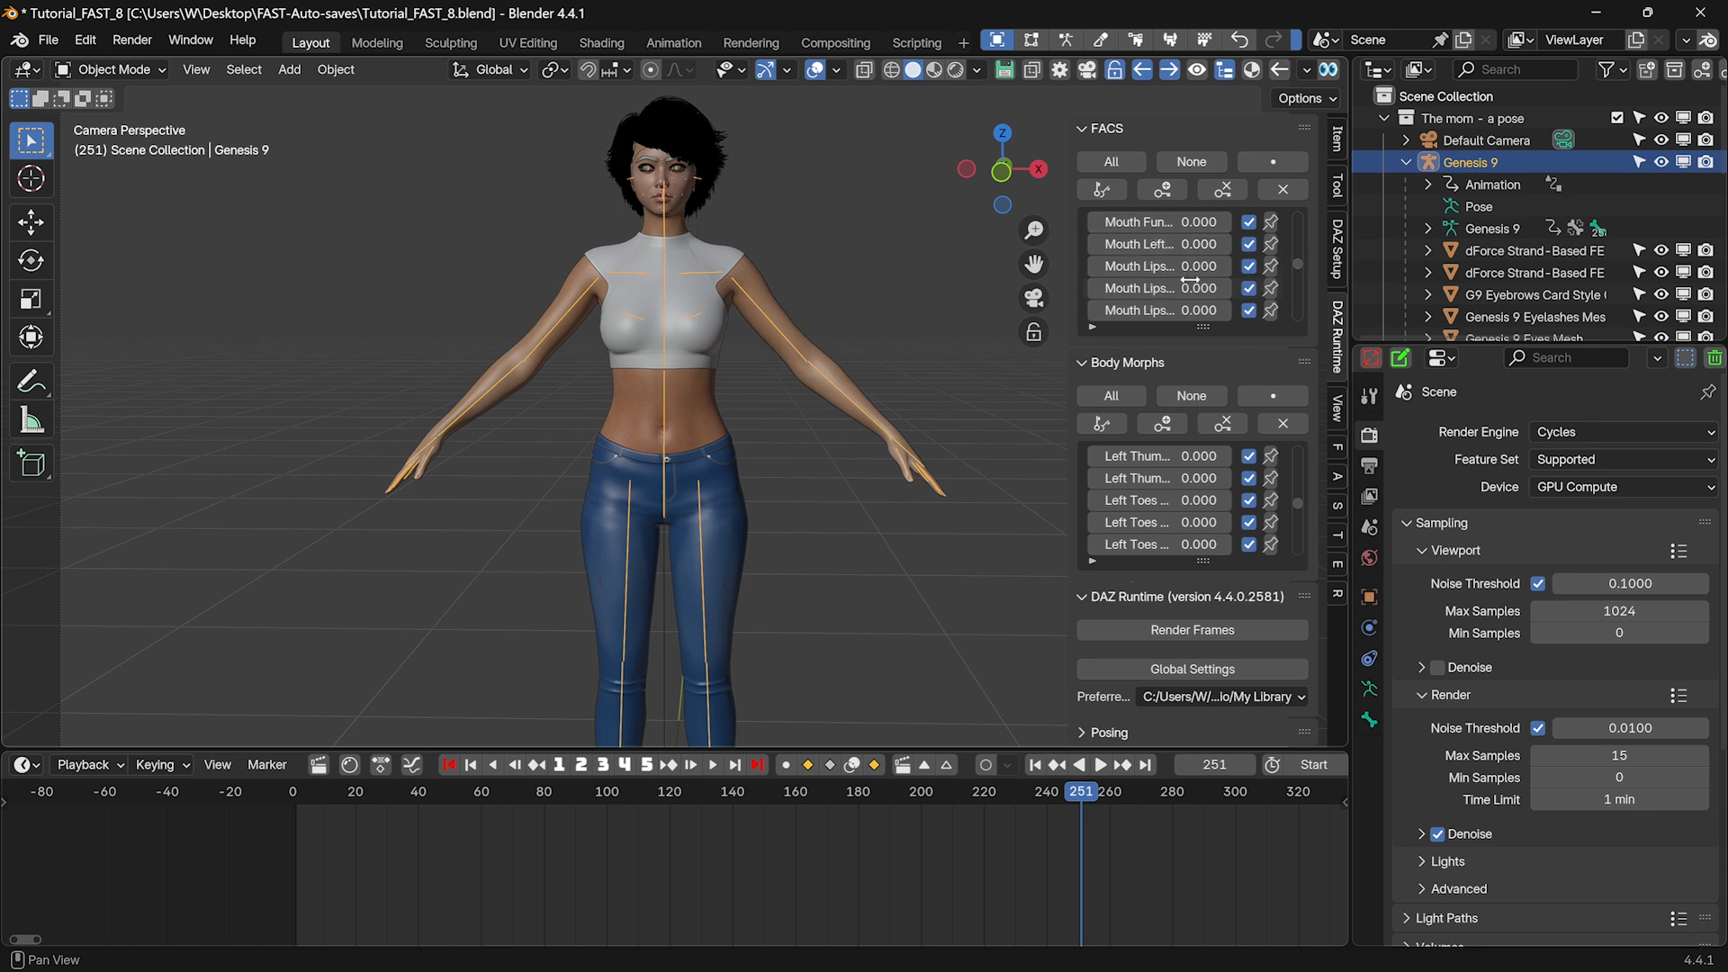